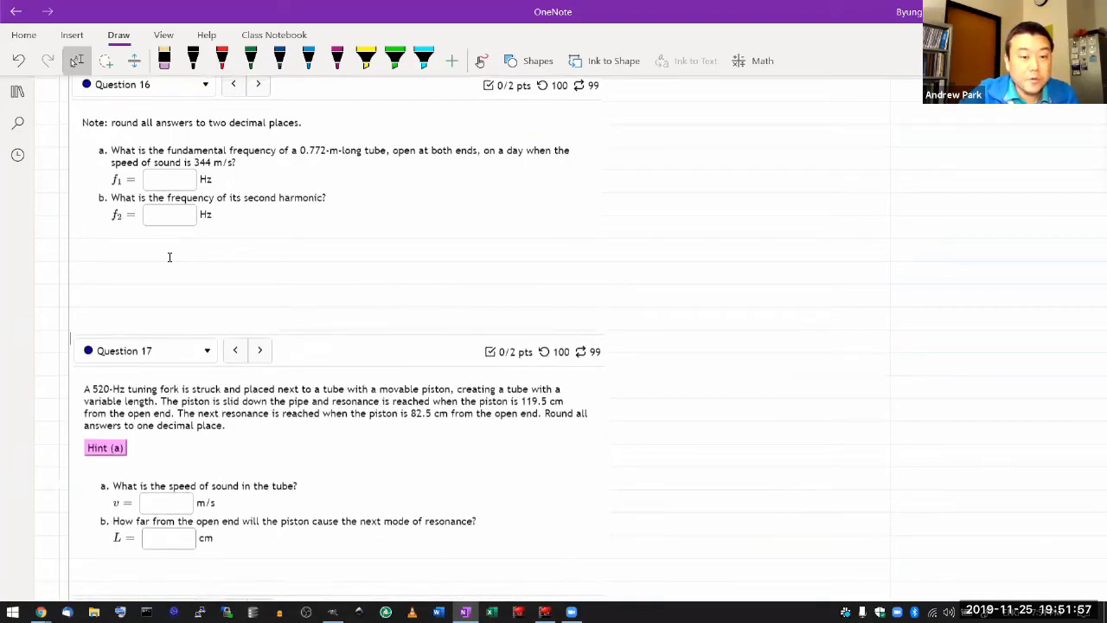
- Highlight "open at both ends" in Question 16 with the yellow highlighter
scroll(down, 3)
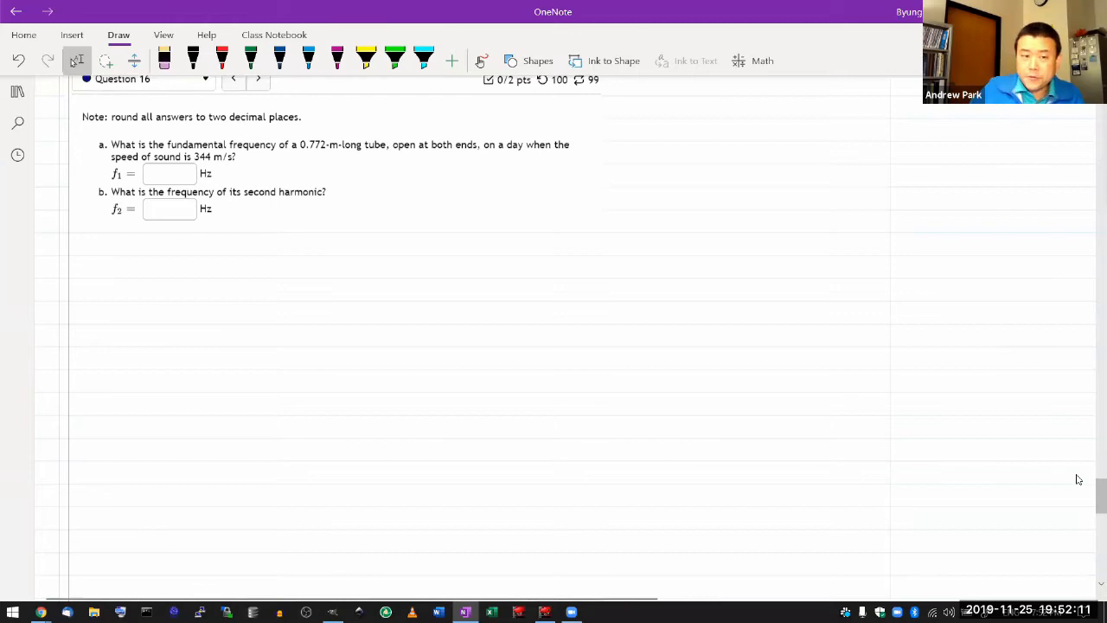
click(365, 61)
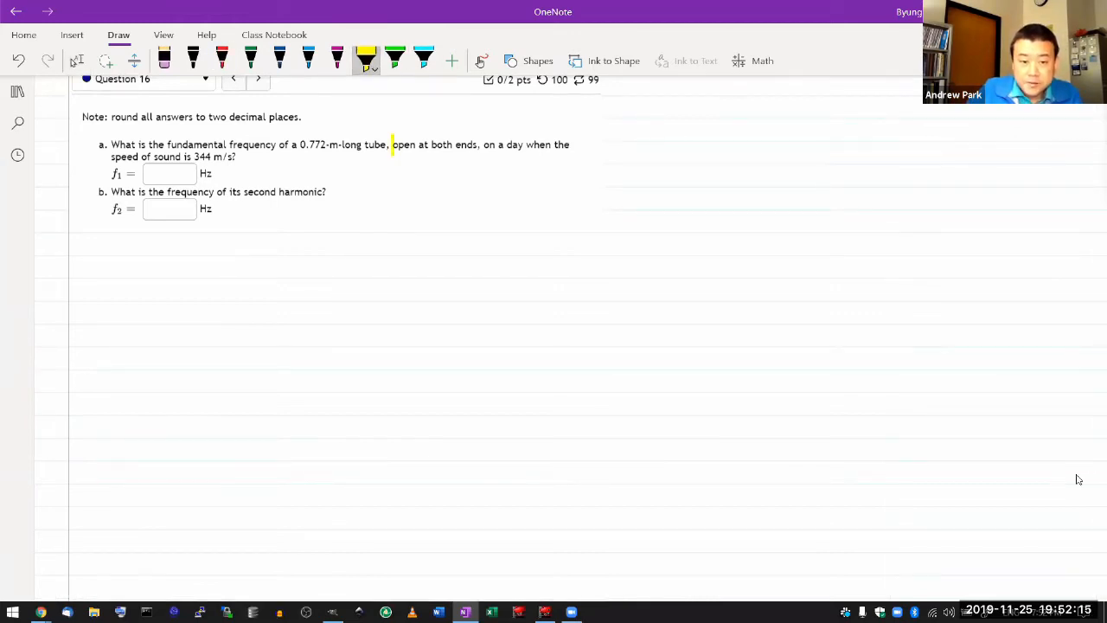
drag(391, 145, 478, 146)
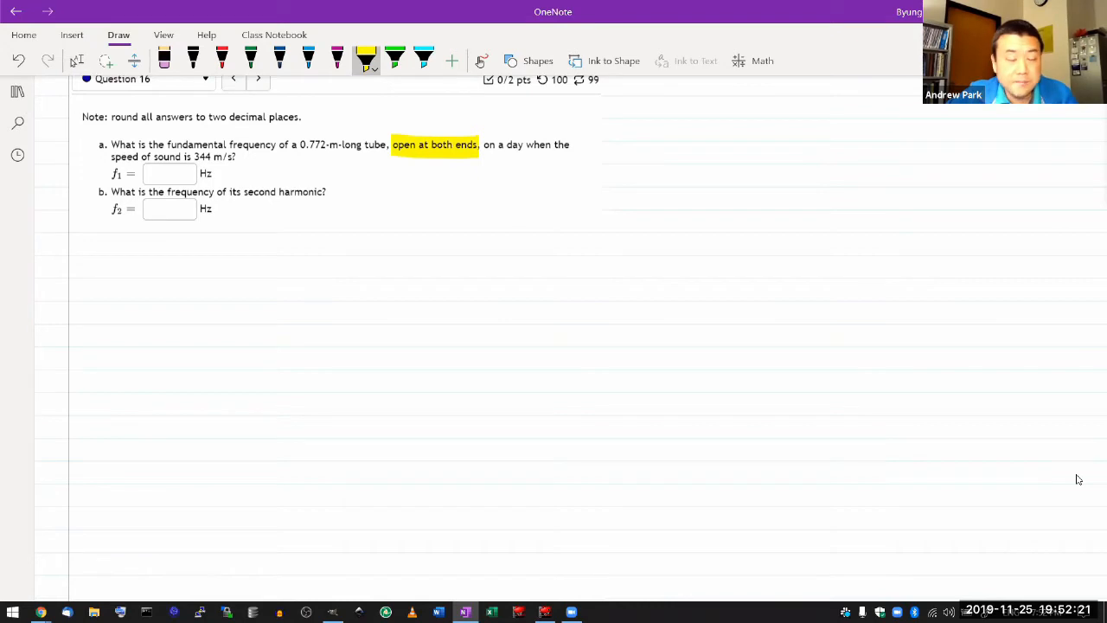
click(193, 61)
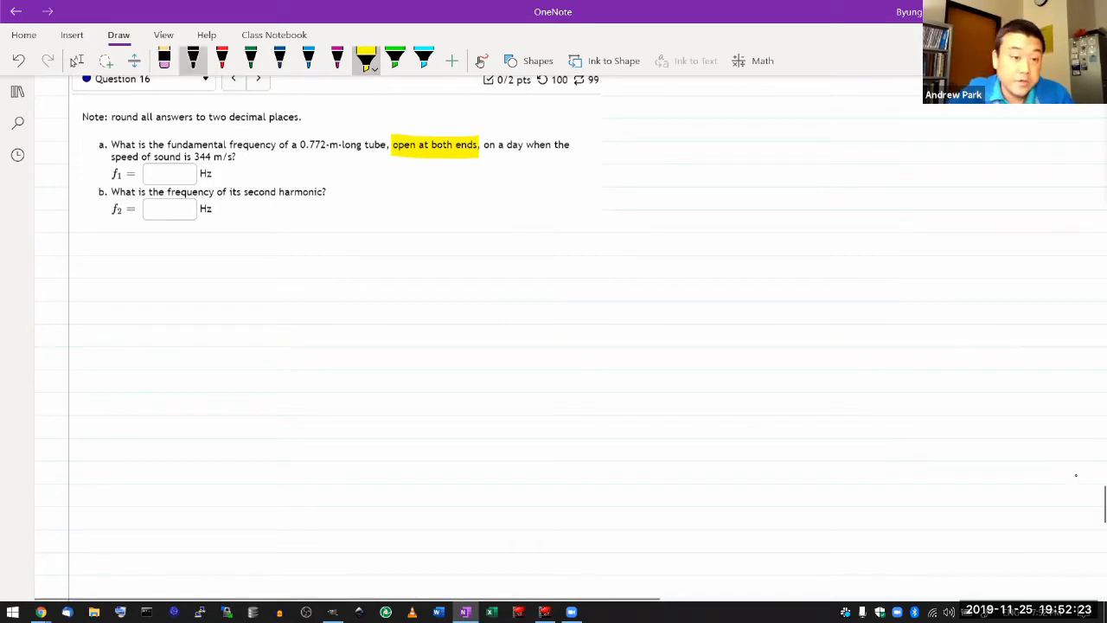
click(222, 61)
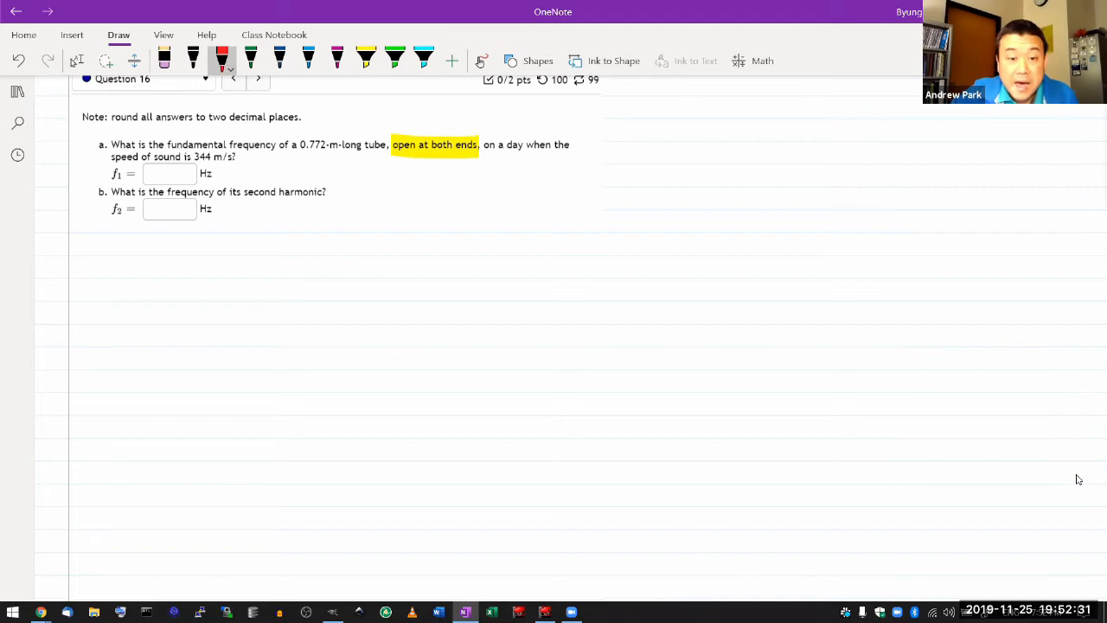
- Write and underline the red heading 'Pressure representation'
drag(405, 181, 433, 178)
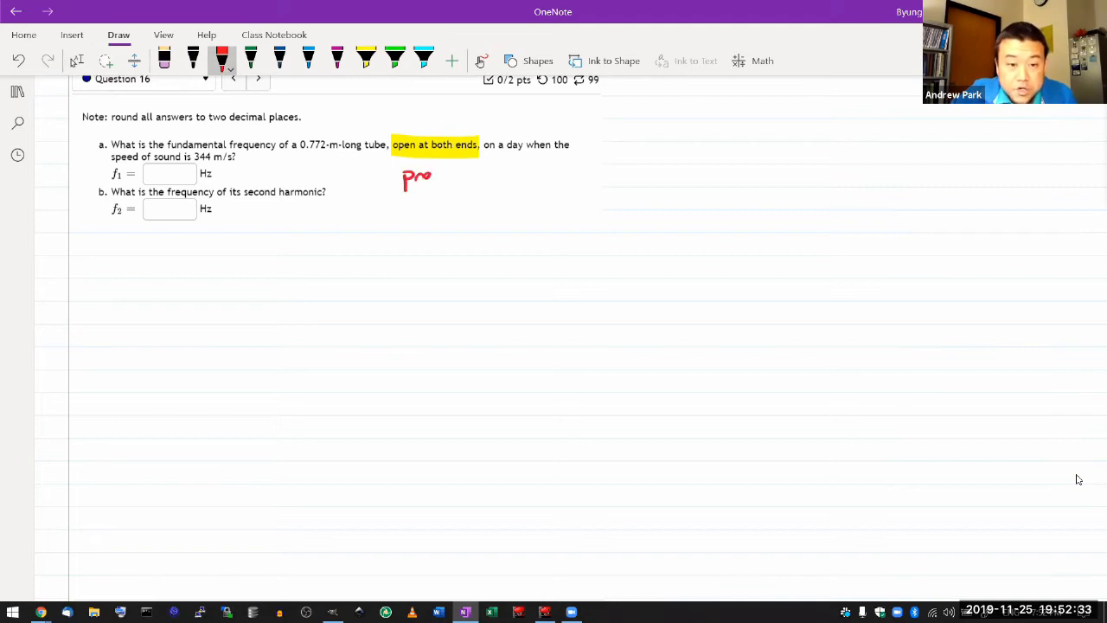
drag(431, 178, 468, 178)
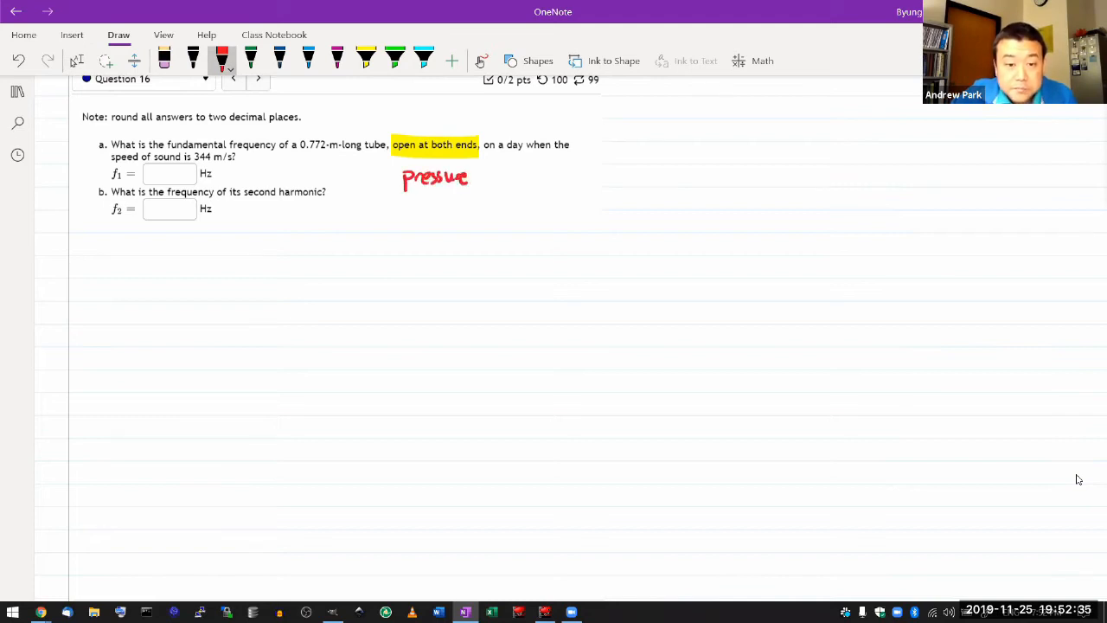
drag(478, 177, 519, 181)
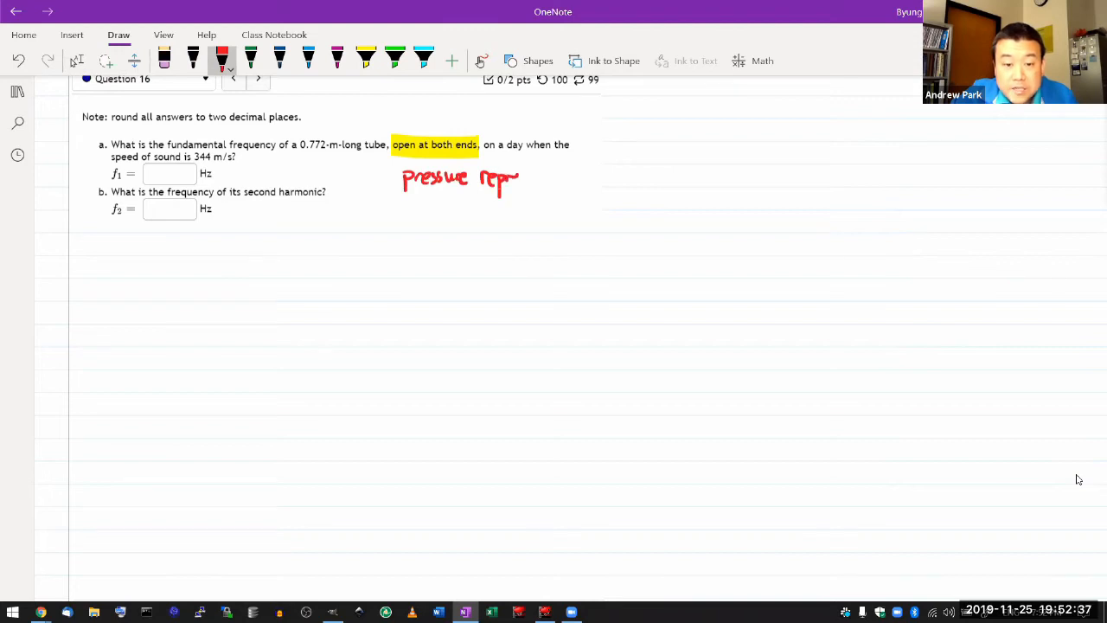
drag(500, 178, 547, 178)
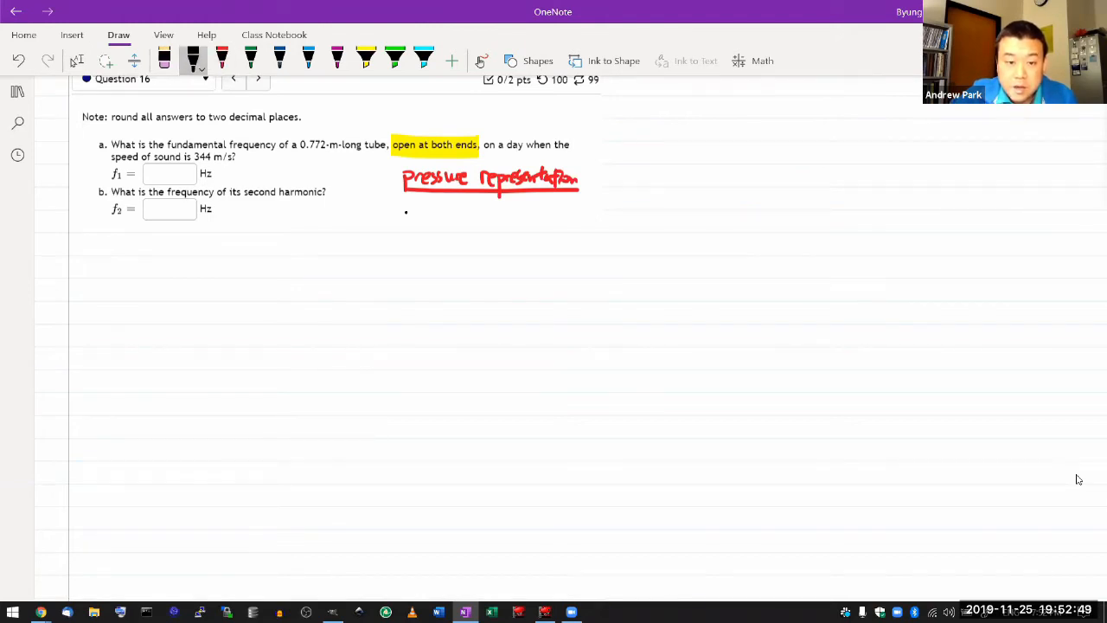
drag(401, 216, 446, 222)
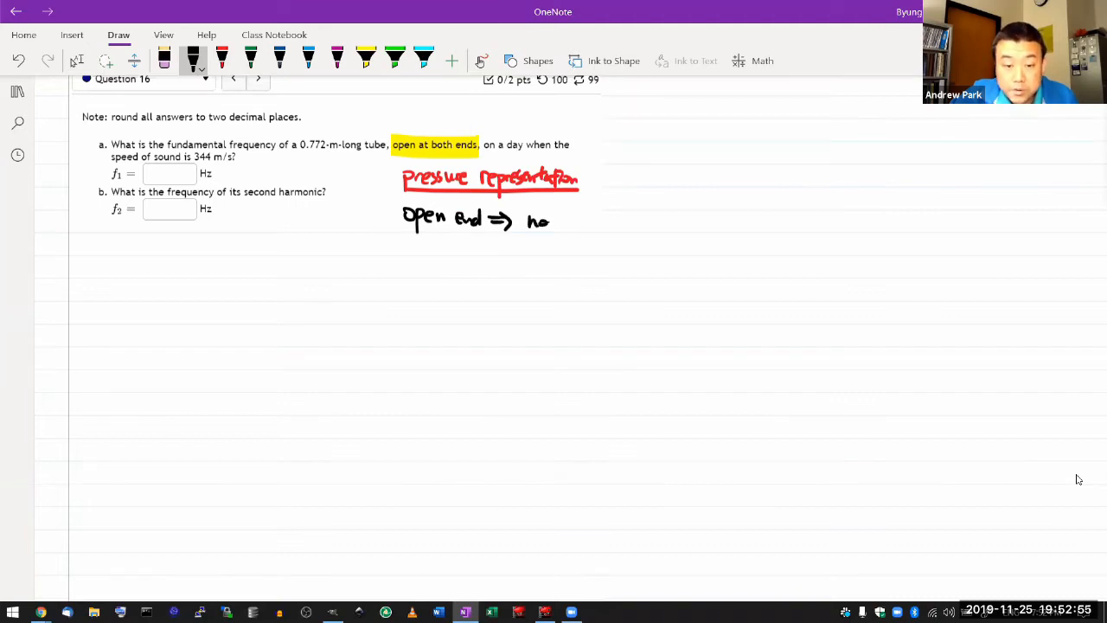
- Note that open ends give nodes and standing waves have nodes at both ends
drag(519, 222, 641, 225)
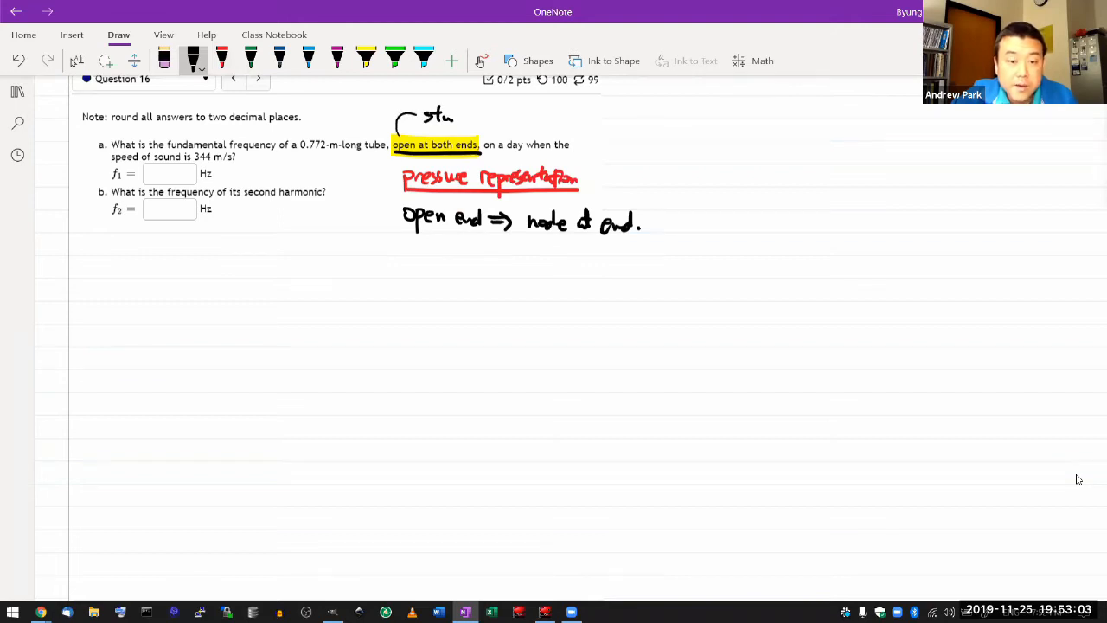
drag(432, 118, 574, 117)
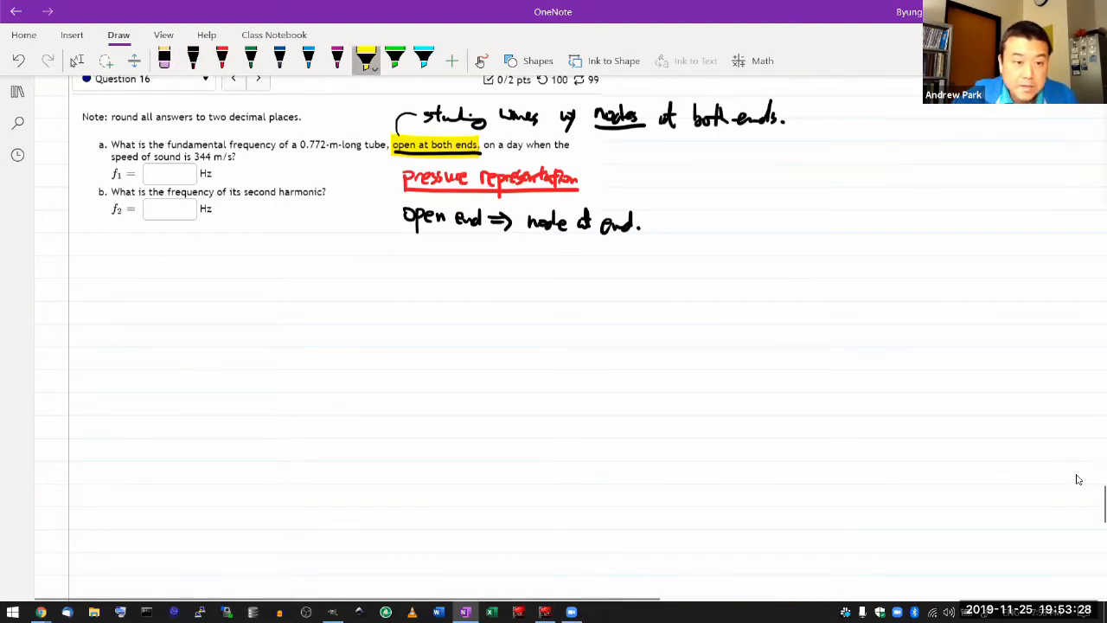
drag(166, 145, 246, 145)
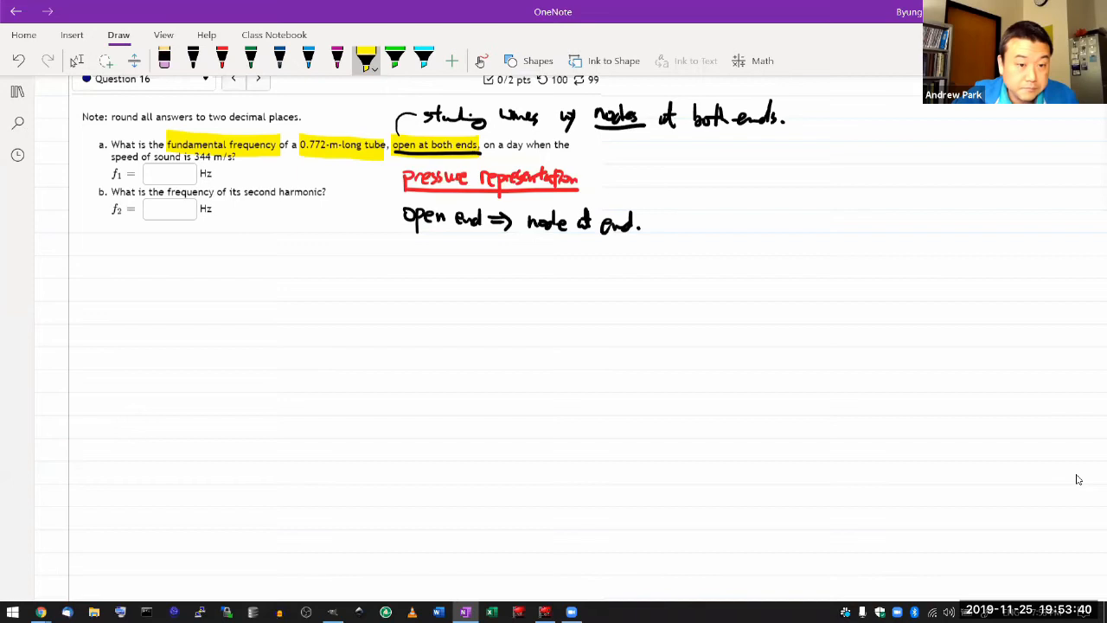
- Sketch a green standing wave between two nodes labelled 0.772 m
click(164, 59)
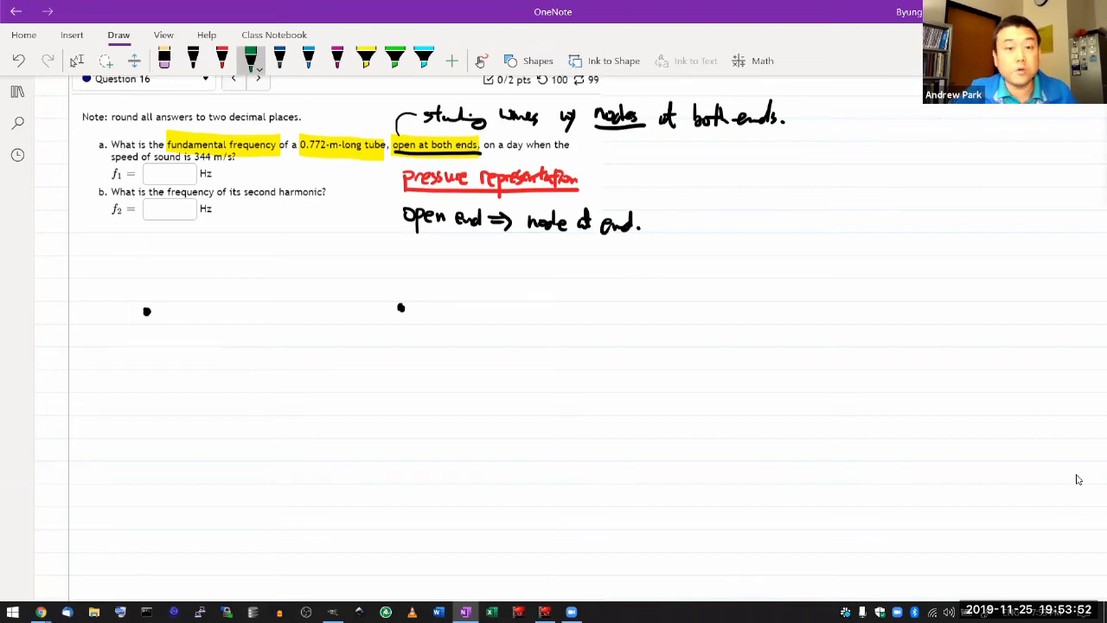
mouse_move(1076, 474)
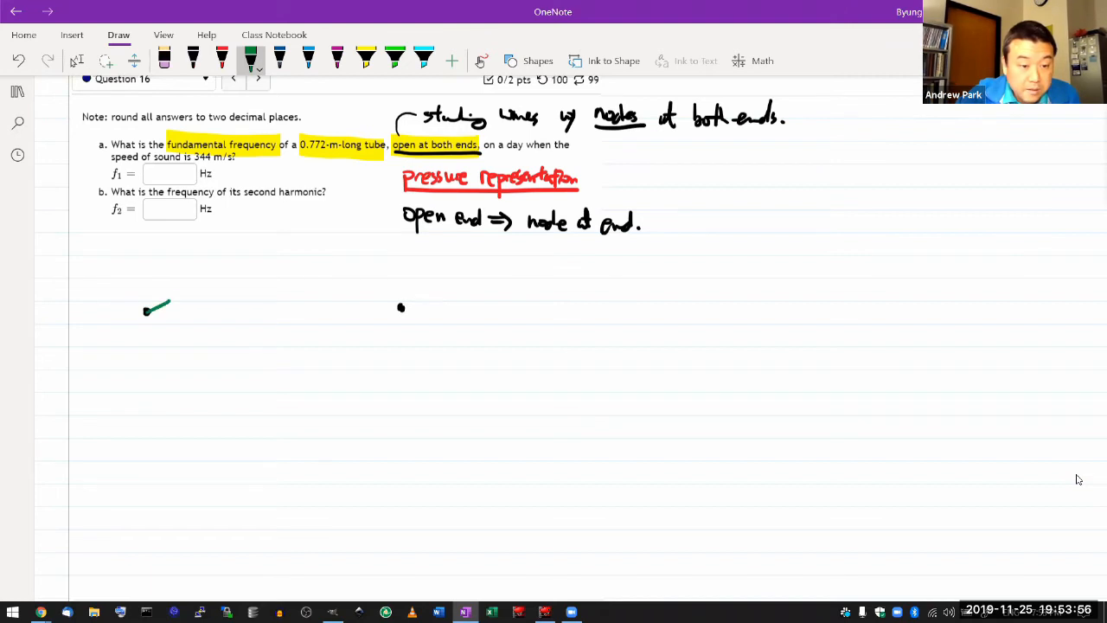
drag(147, 309, 402, 308)
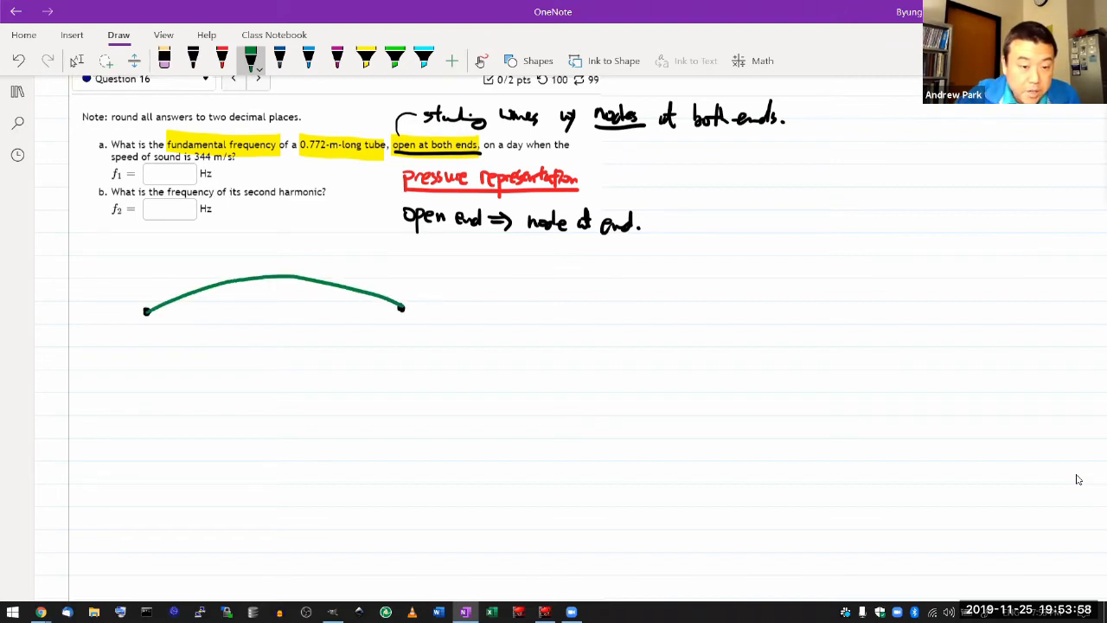
drag(147, 315, 312, 344)
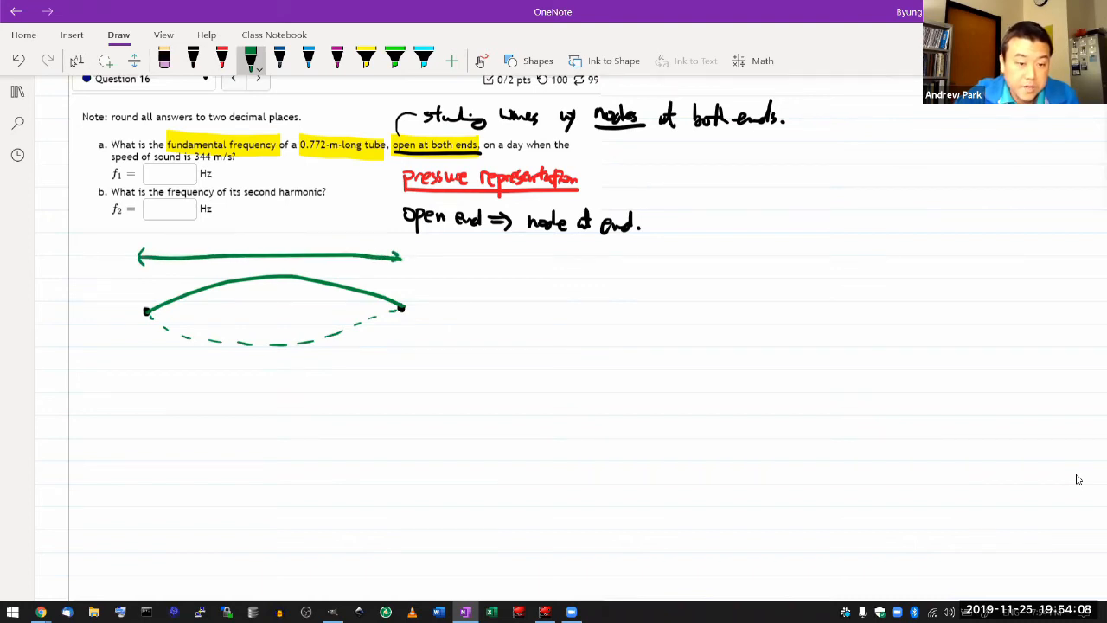
text(0.772m)
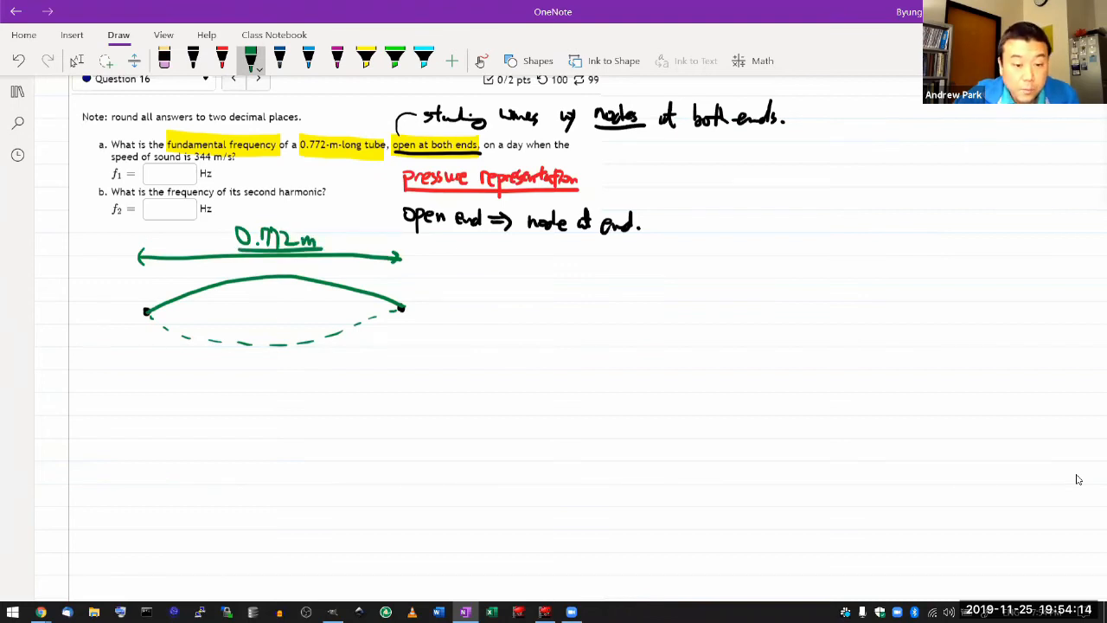
- Extend the wave with a dashed continuation and draw the full-wavelength arrow beneath it
drag(401, 308, 493, 280)
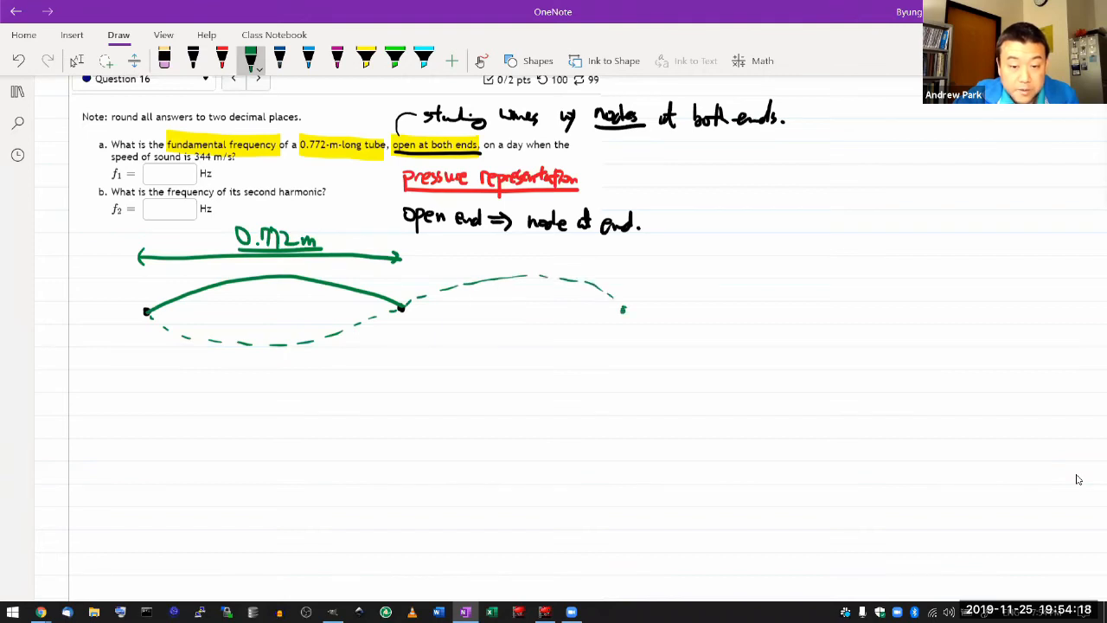
drag(154, 361, 149, 384)
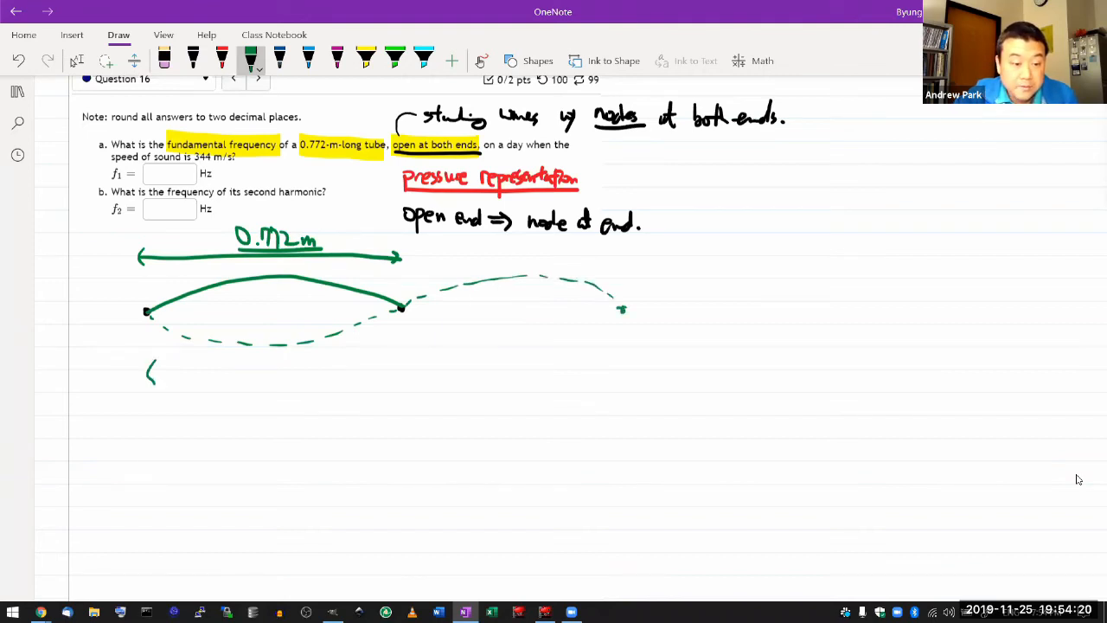
drag(152, 380, 615, 387)
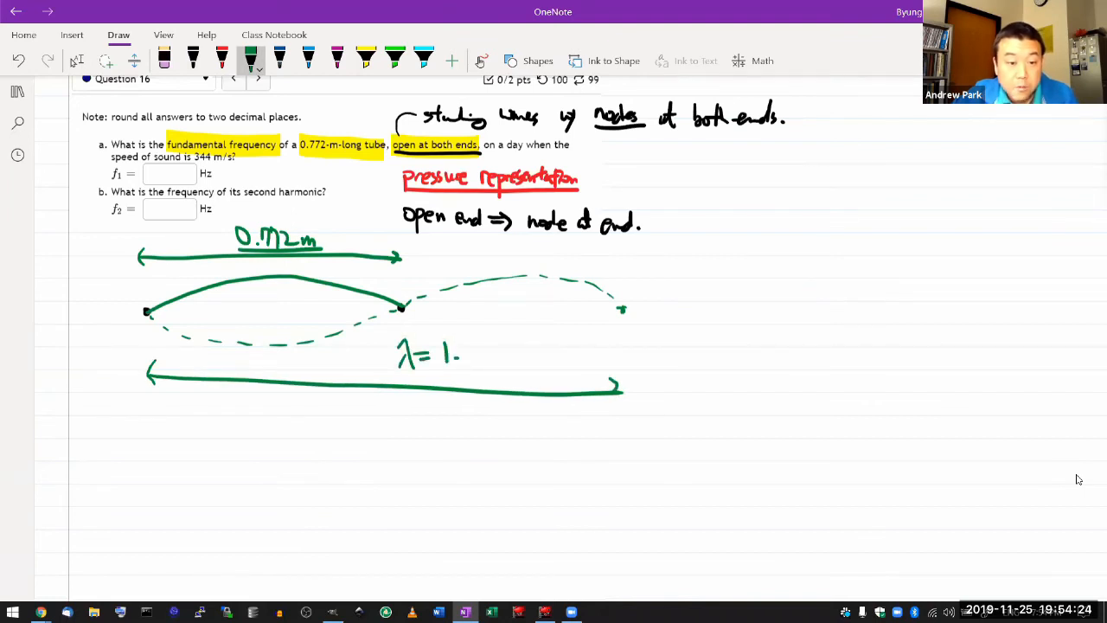
- Label the wavelength λ = 1.544 m, circle 344 m/s, and write f1 = v/λ
text(544 m)
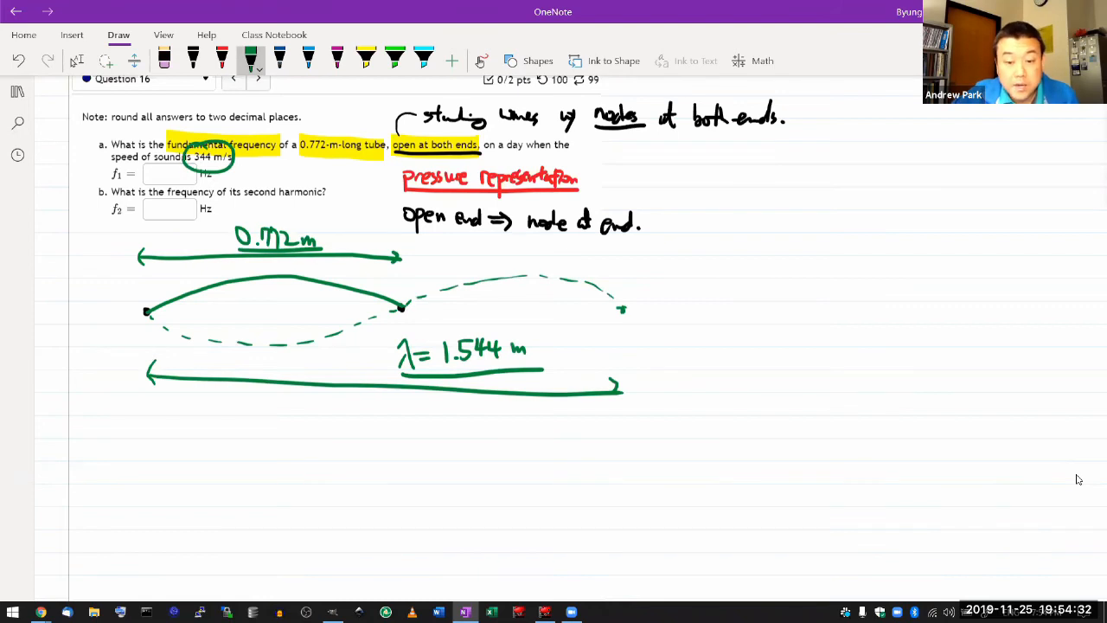
drag(658, 354, 701, 343)
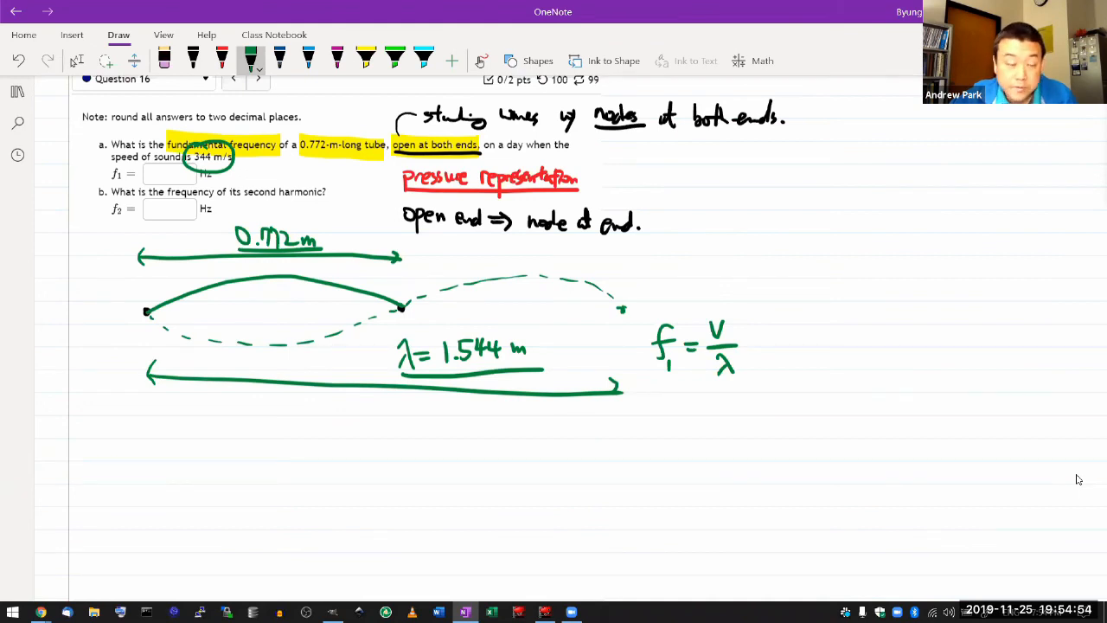
- Draw a red second-harmonic standing wave inside the 0.772 m tube sketch
click(221, 61)
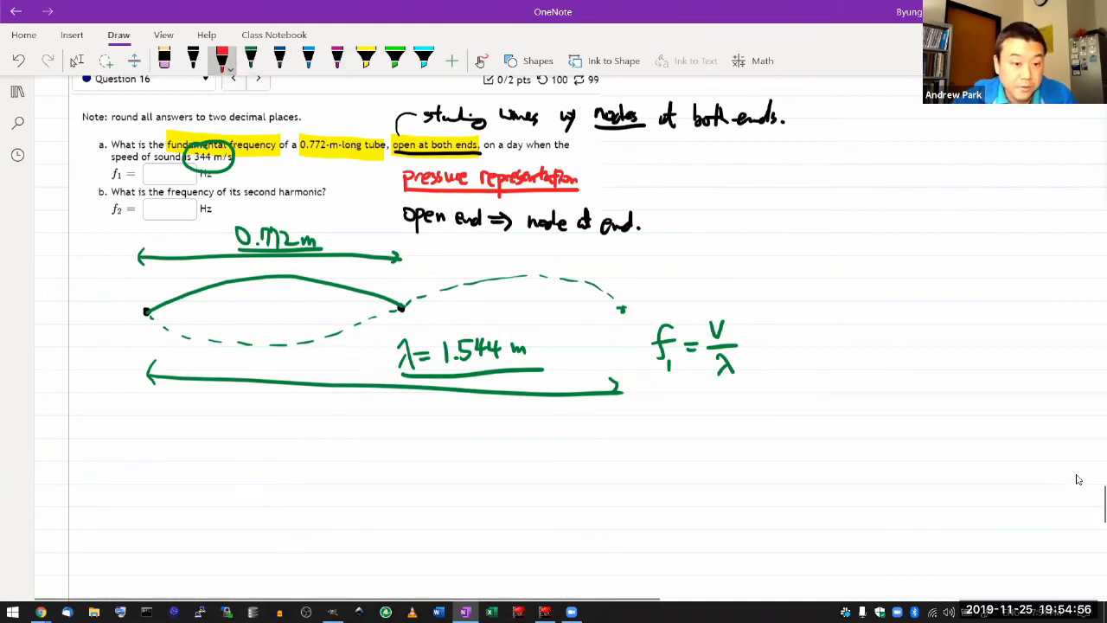
drag(147, 315, 234, 276)
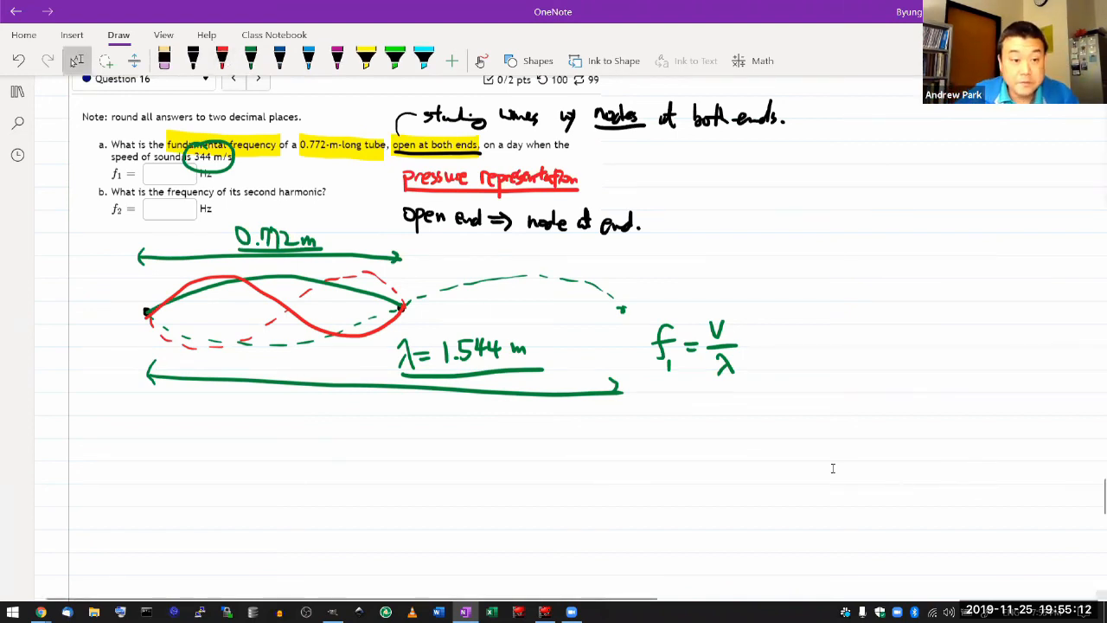
scroll(down, 3)
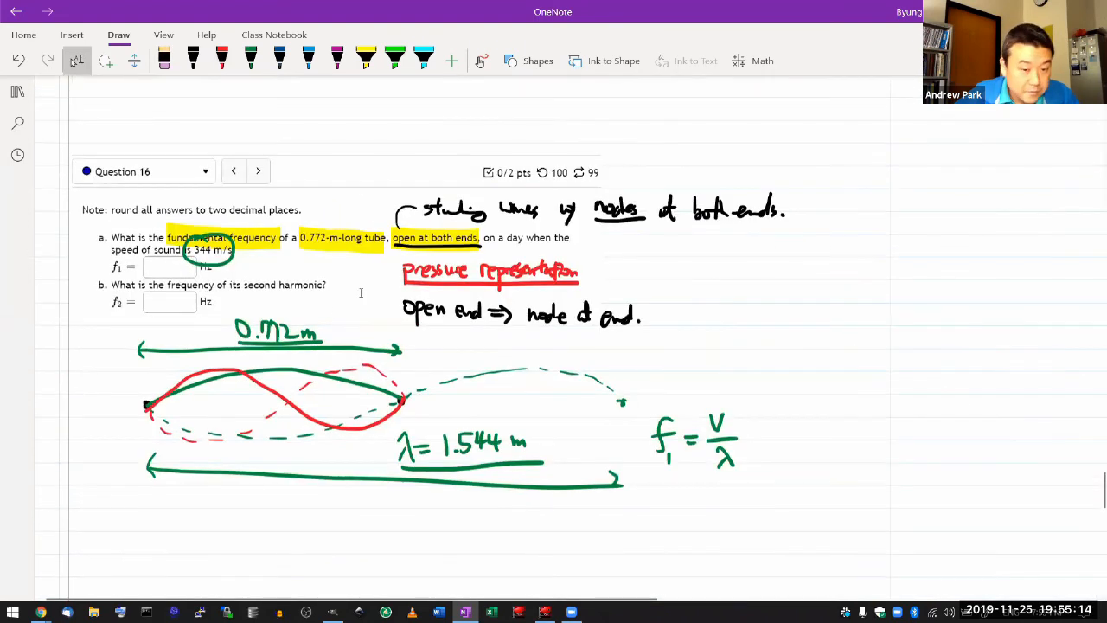